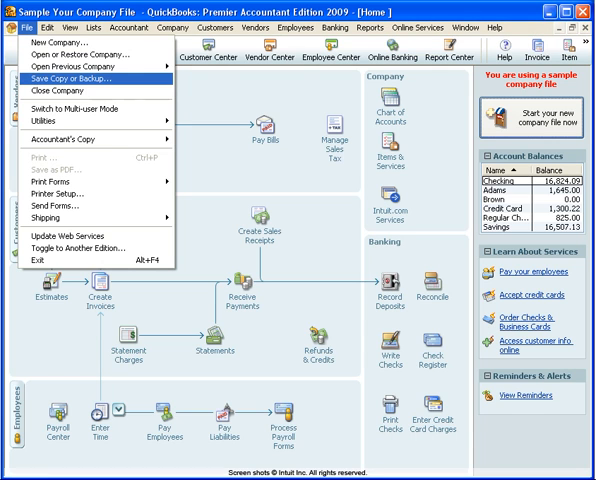
mouse_move(60, 74)
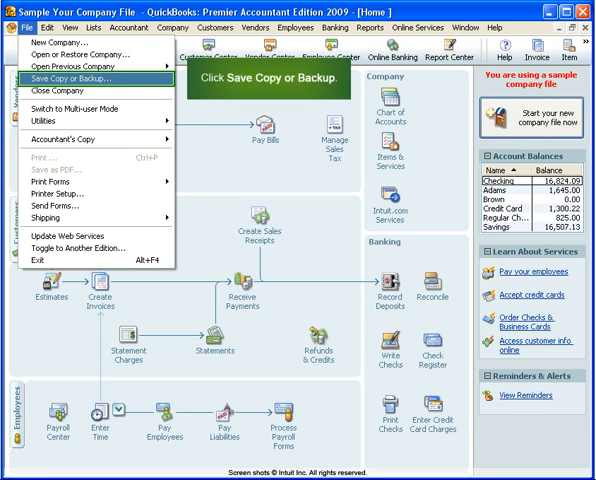
Choose File > Save Copy or Backup for the company file.
click(74, 72)
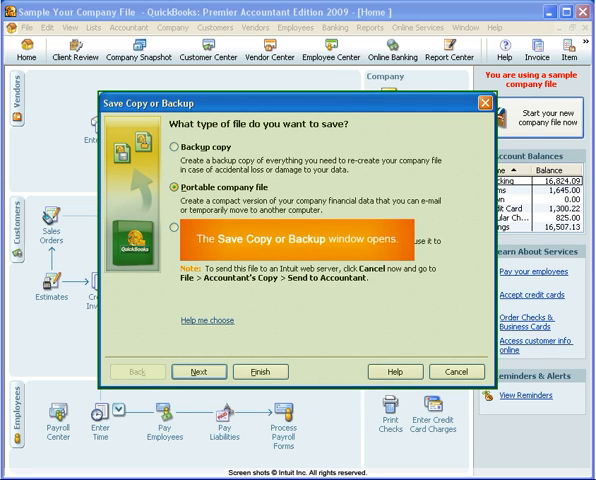
Select the Backup copy option in the Save Copy or Backup window.
click(181, 150)
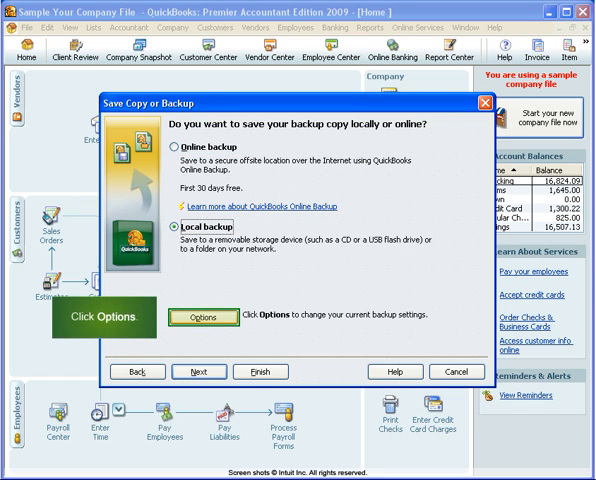
click(203, 317)
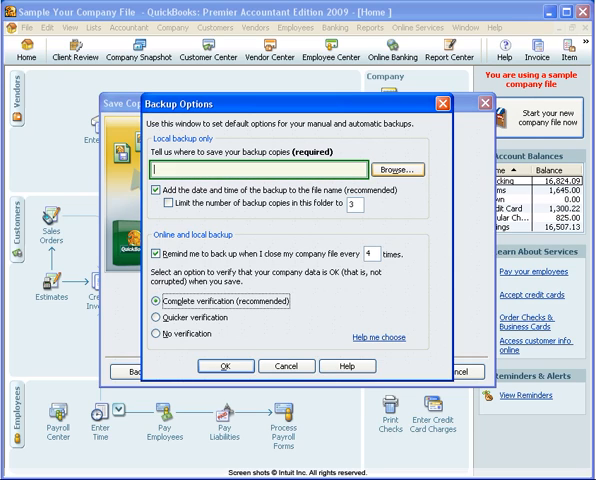
click(283, 174)
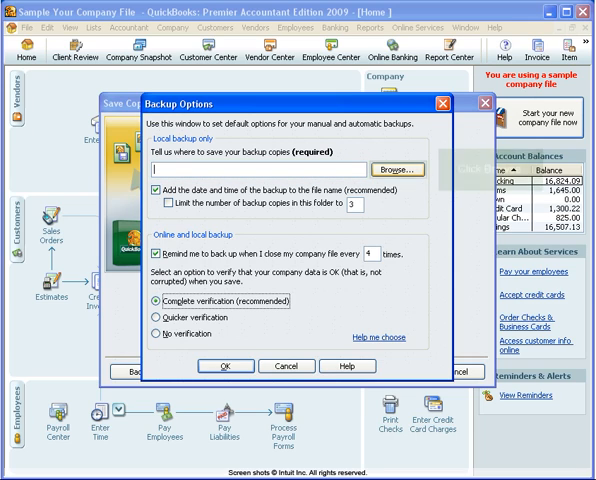
click(403, 170)
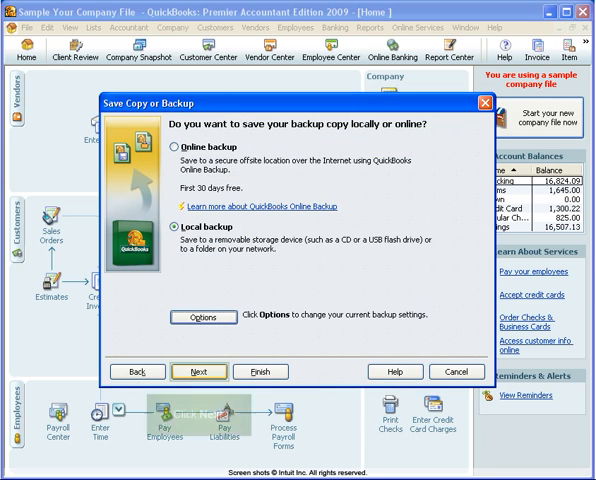
Continue past the local backup page and select Save it now.
click(201, 371)
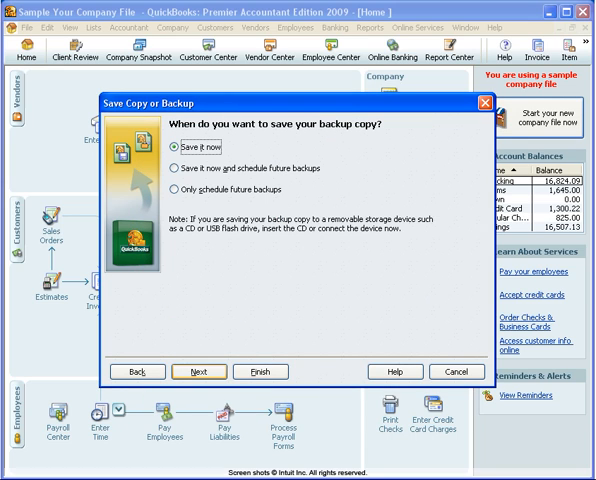
click(175, 140)
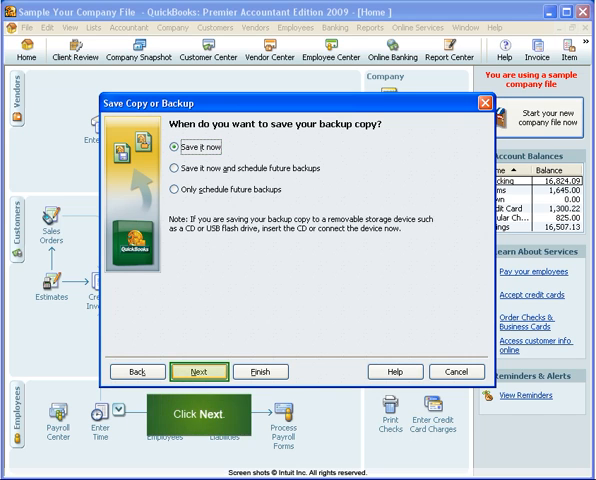
Save the .QBB backup to Removable Disk (F:) and view the confirmation.
click(206, 371)
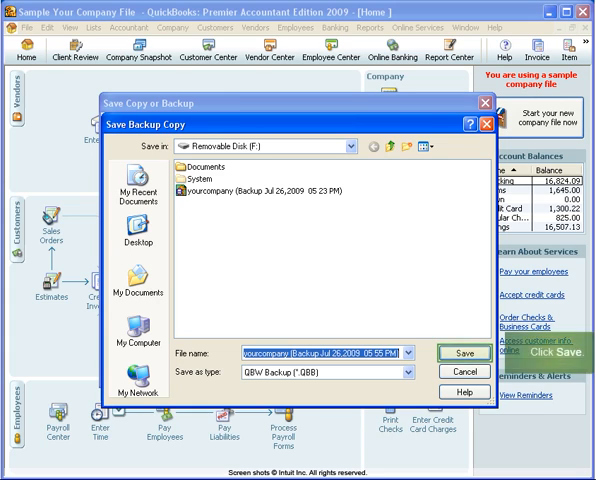
click(462, 353)
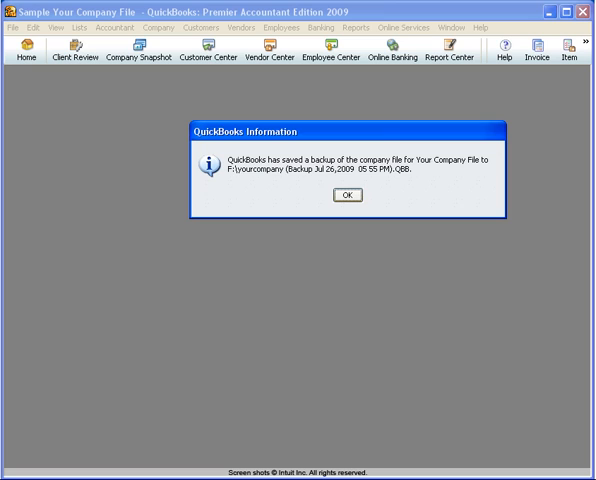